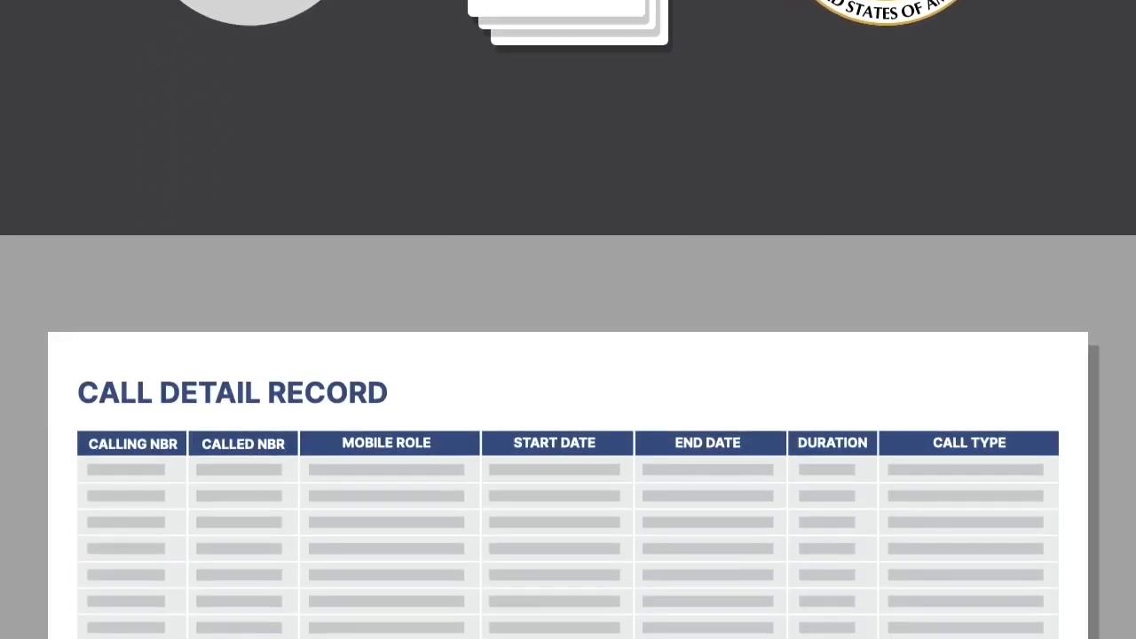
scroll(down, 3)
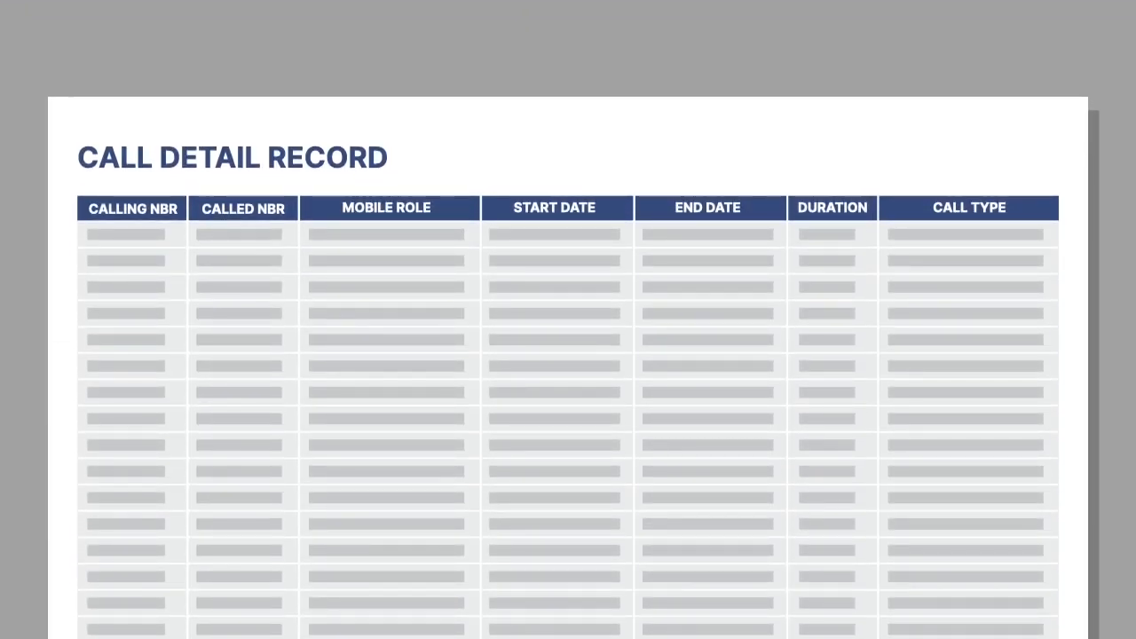